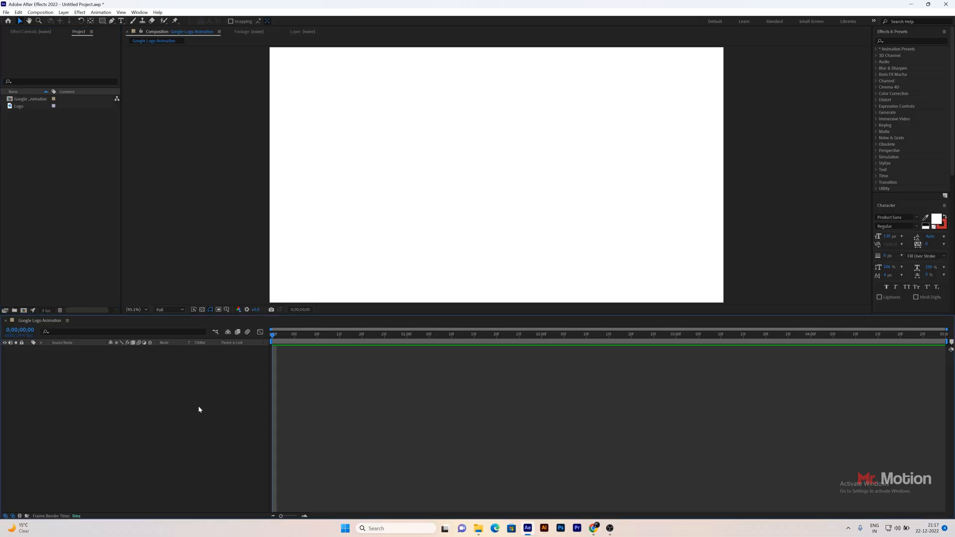
# - Add the Logo footage as a layer in the Google Logo Animation composition
pyautogui.click(19, 107)
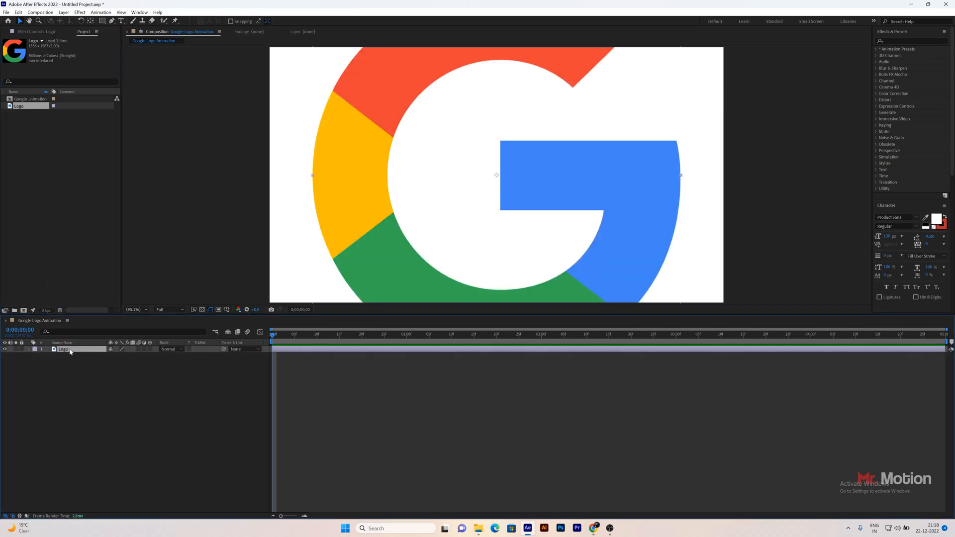
# - Scale the Logo layer down until the whole G fits centered in the frame
pyautogui.press('s')
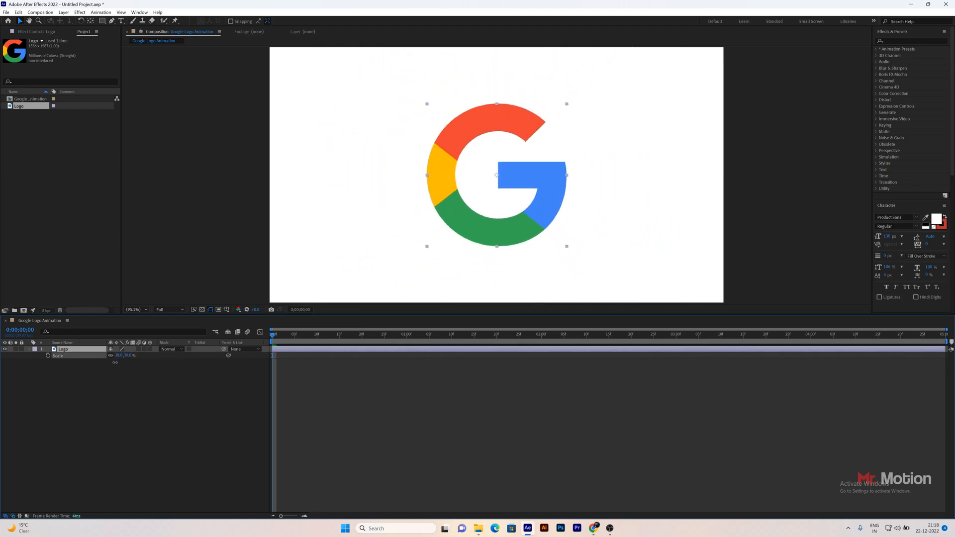
pyautogui.click(146, 414)
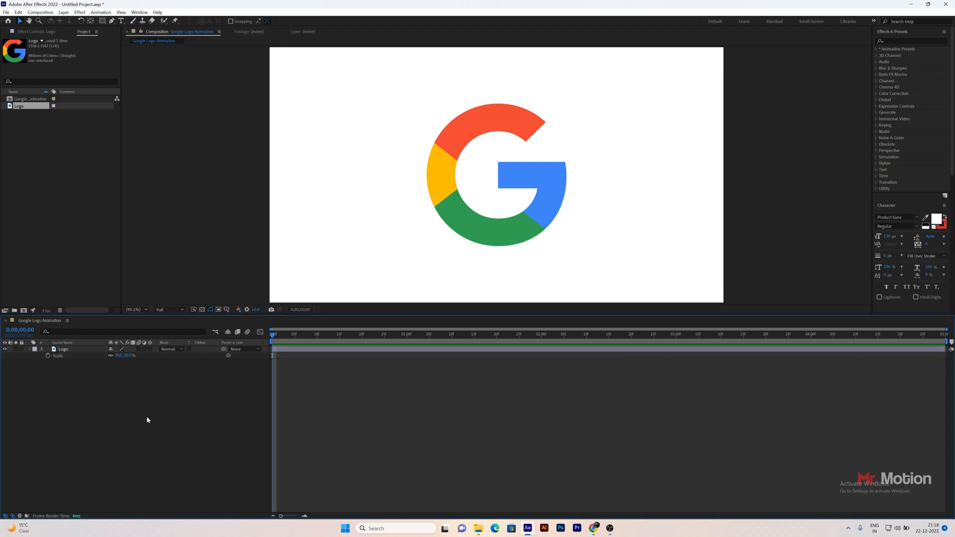
pyautogui.click(63, 349)
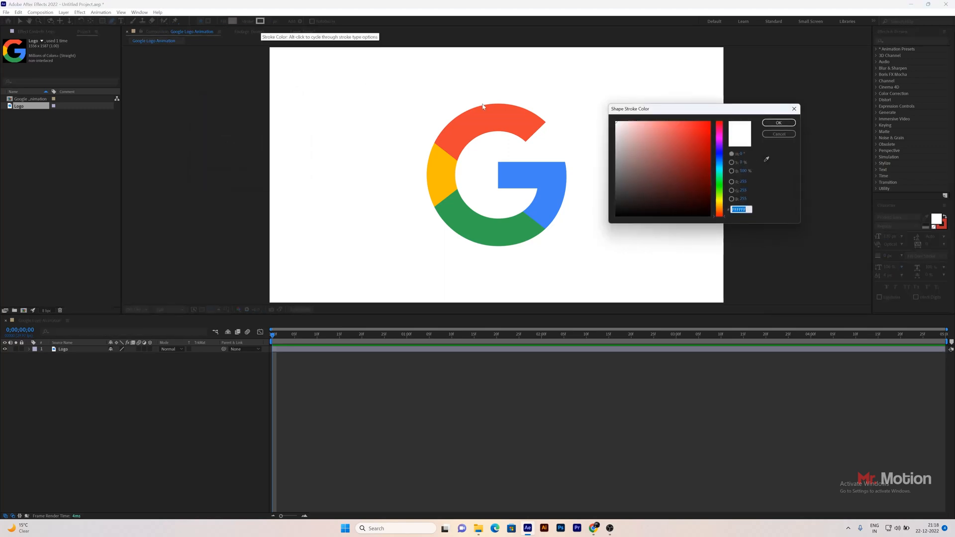
# - Set the shape Stroke color to pure black (000000) and confirm it
pyautogui.click(615, 216)
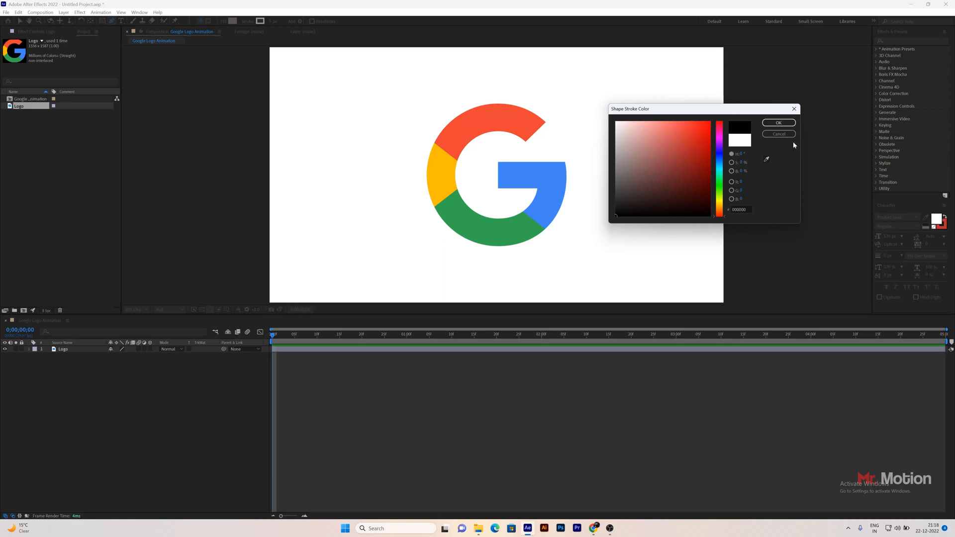
pyautogui.click(778, 123)
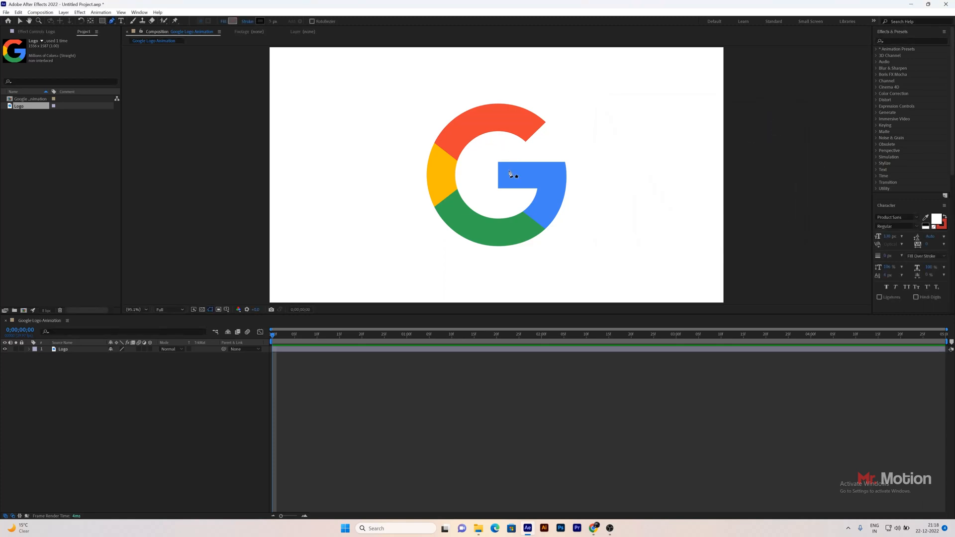
pyautogui.moveTo(473, 178)
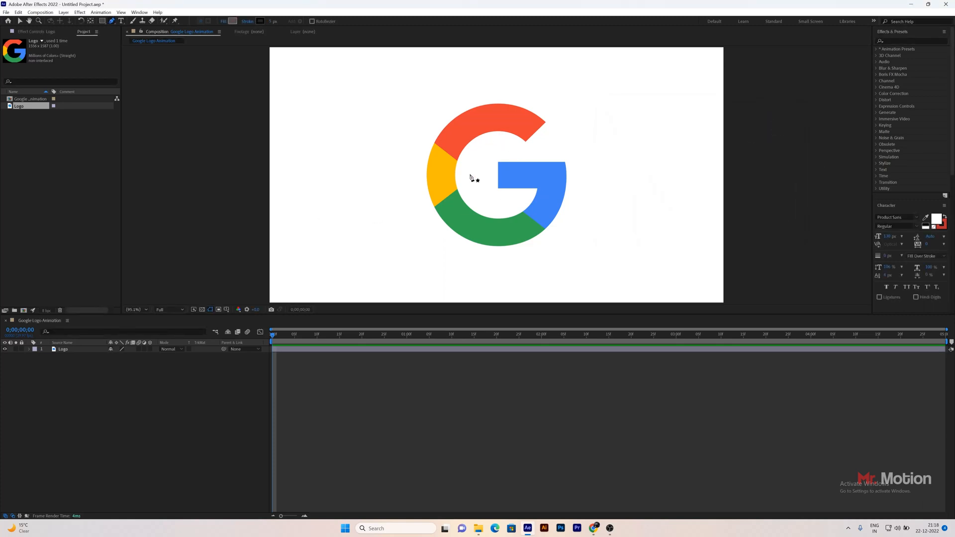
pyautogui.moveTo(500, 183)
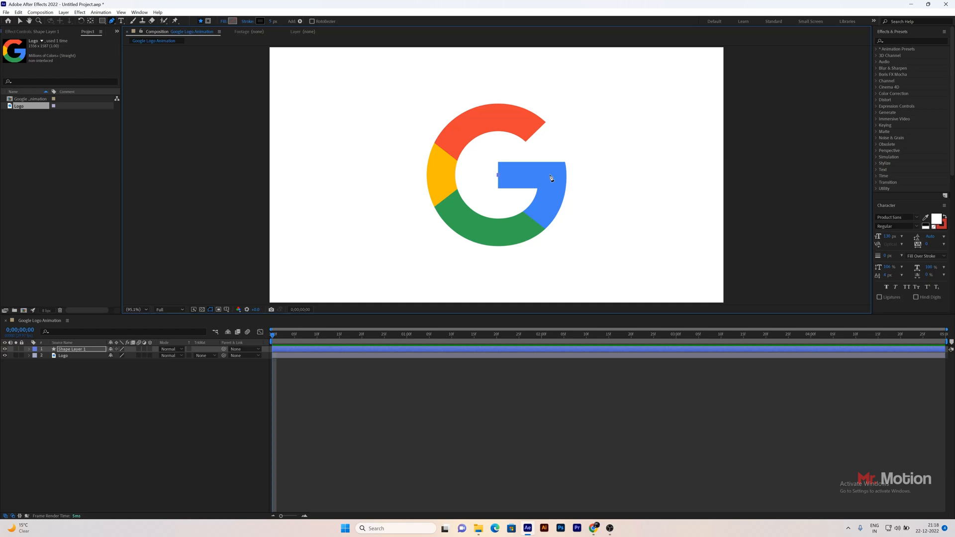
pyautogui.moveTo(550, 176)
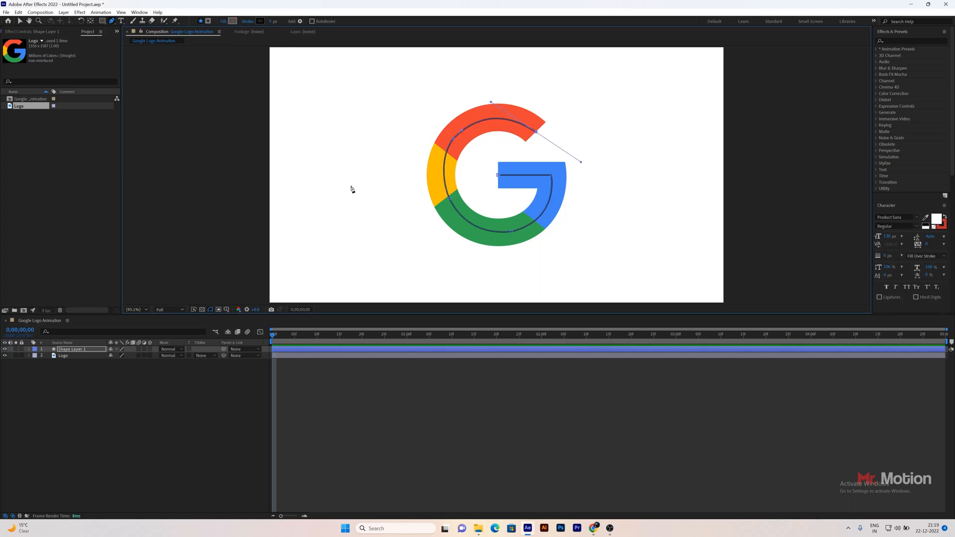
pyautogui.moveTo(271, 22)
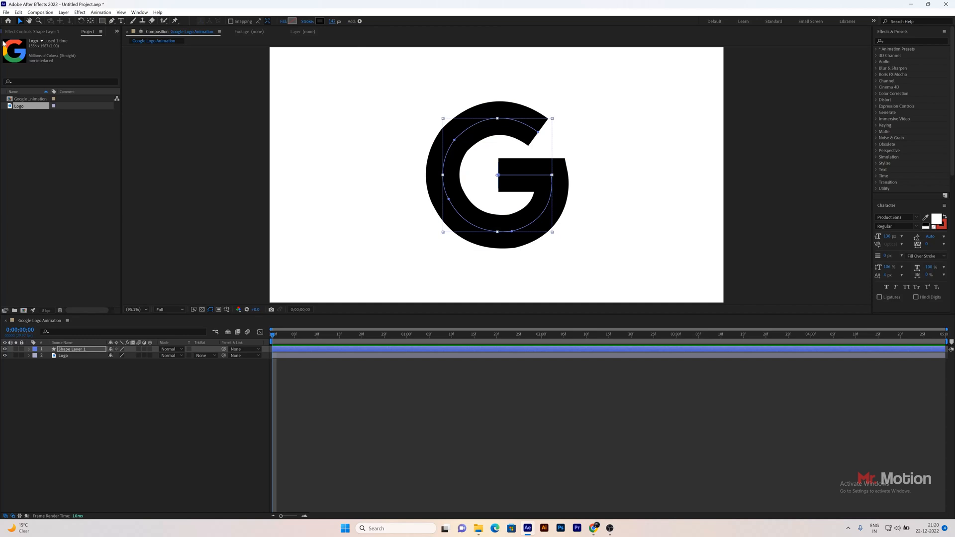
# - Finish the Pen path traced along the G so its thick black stroke covers the logo
pyautogui.click(145, 429)
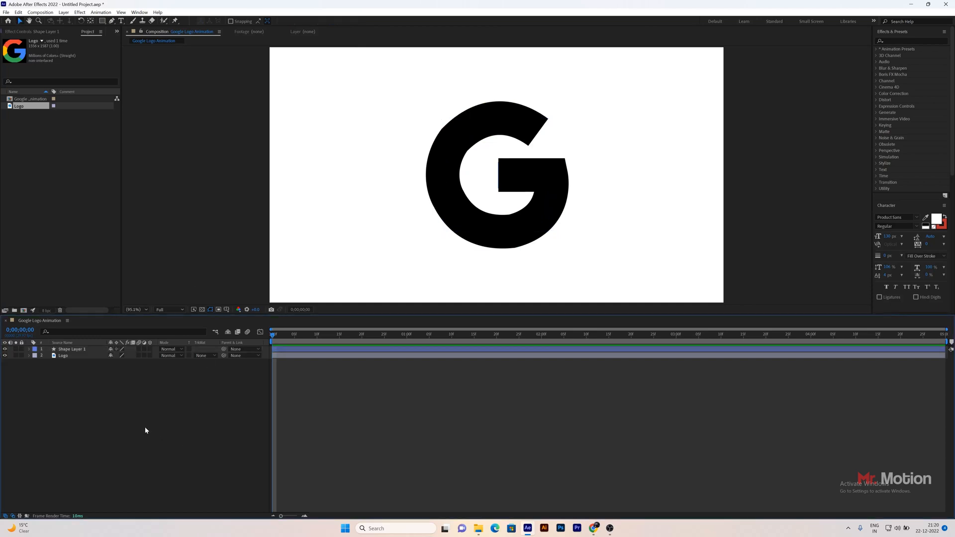
# - Add Trim Paths to Shape Layer 1 and keyframe its End value to start at 0%
pyautogui.click(73, 349)
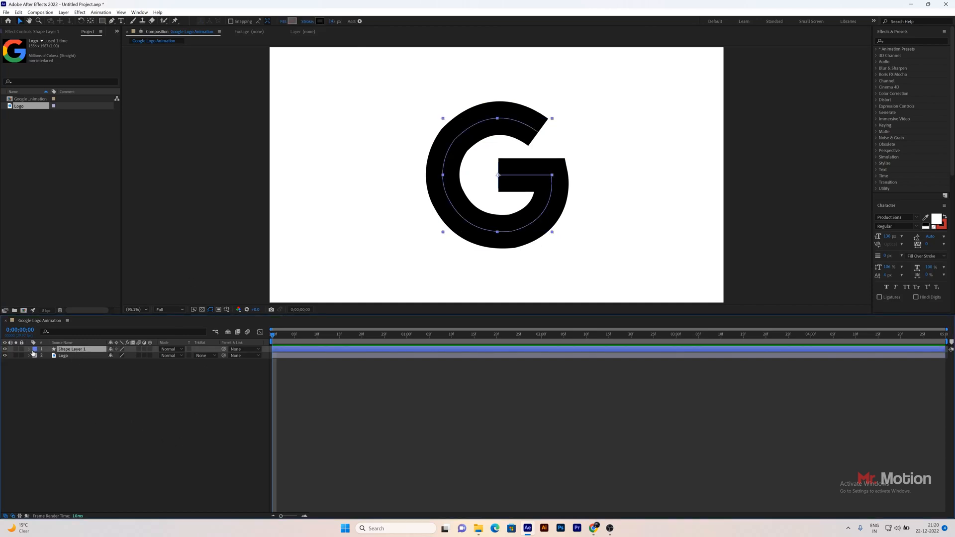
pyautogui.click(35, 349)
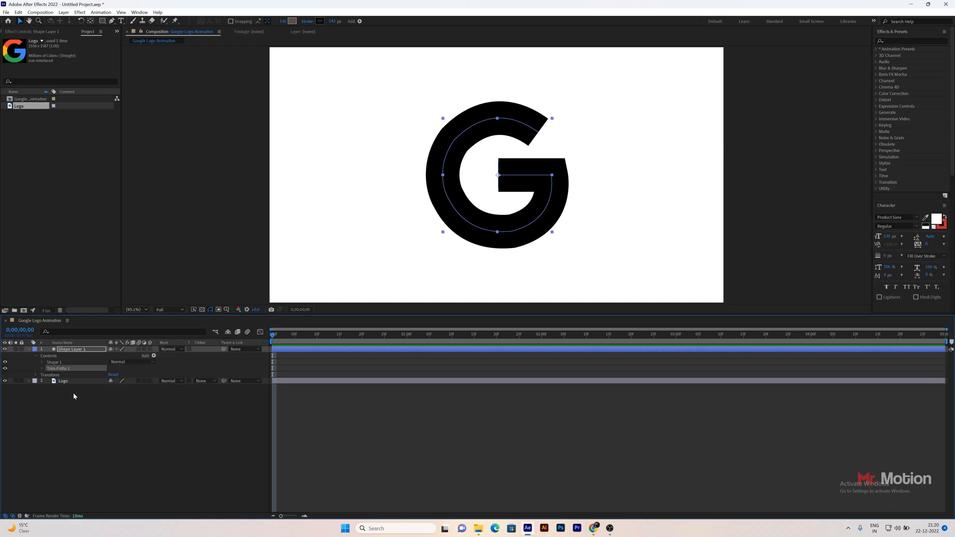
pyautogui.click(35, 368)
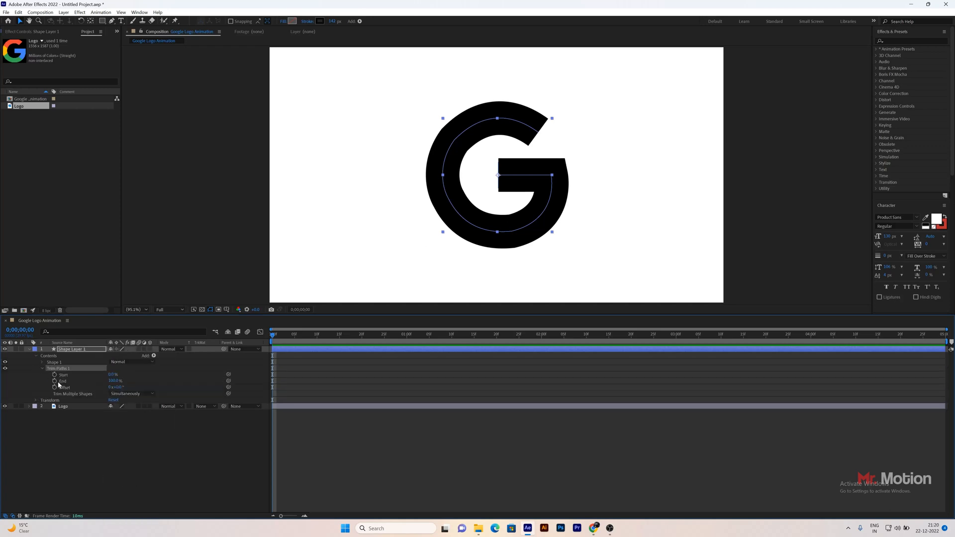
pyautogui.click(54, 381)
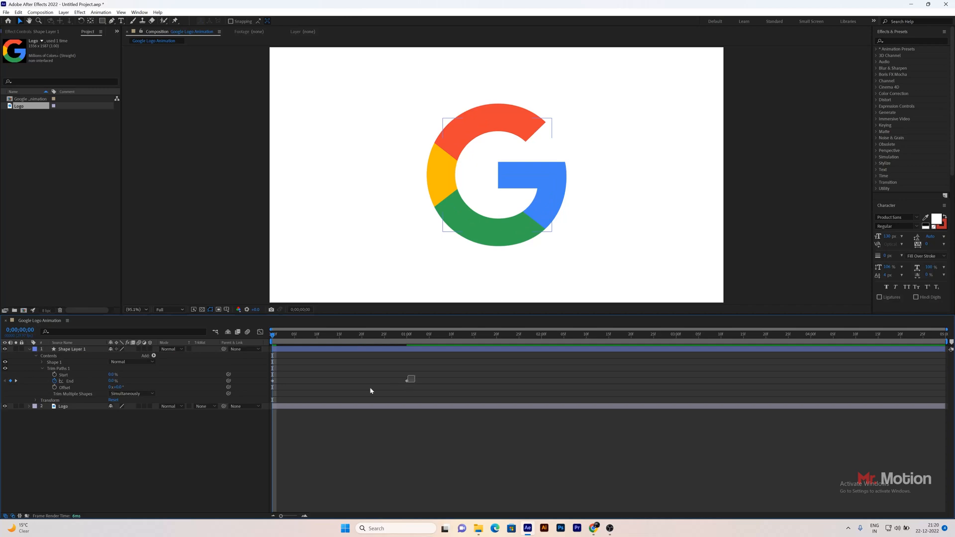
# - Select both End keyframes and bring up their keyframe options for easing
pyautogui.click(72, 349)
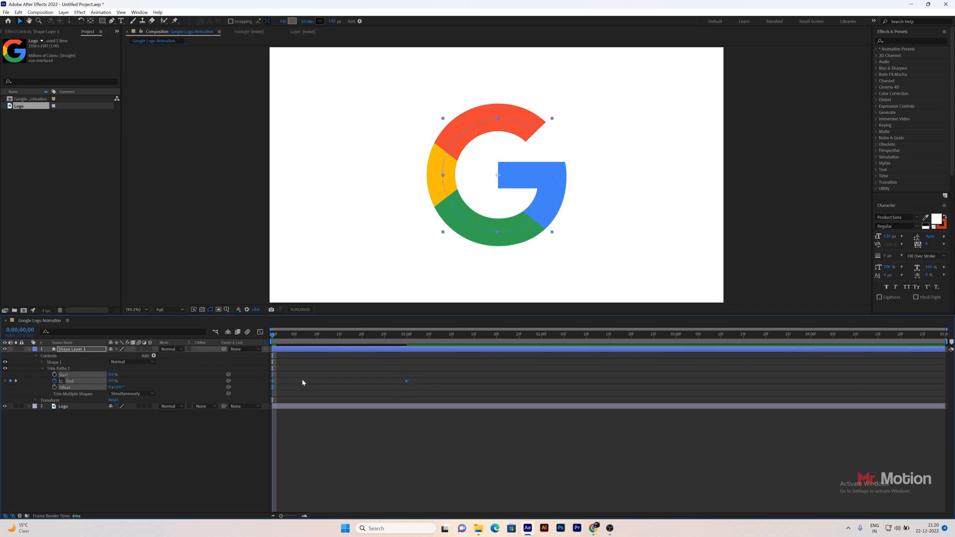
pyautogui.rightClick(405, 381)
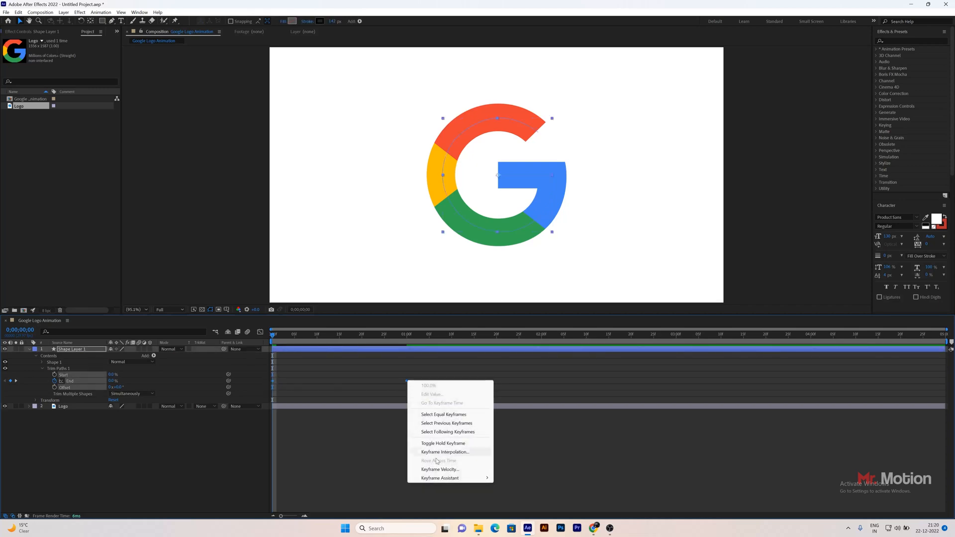
pyautogui.moveTo(439, 478)
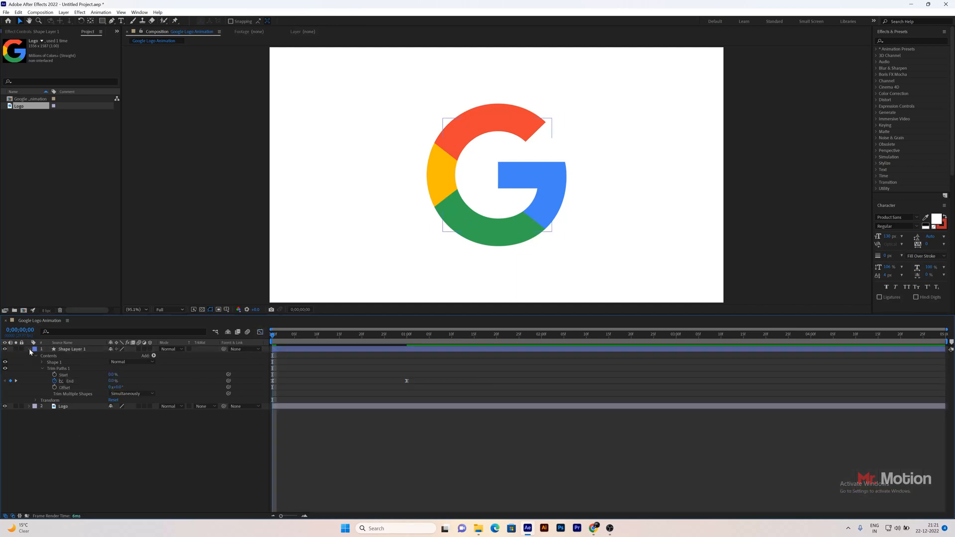
# - Apply Easy Ease to the End keyframes and collapse the shape layer
pyautogui.click(29, 349)
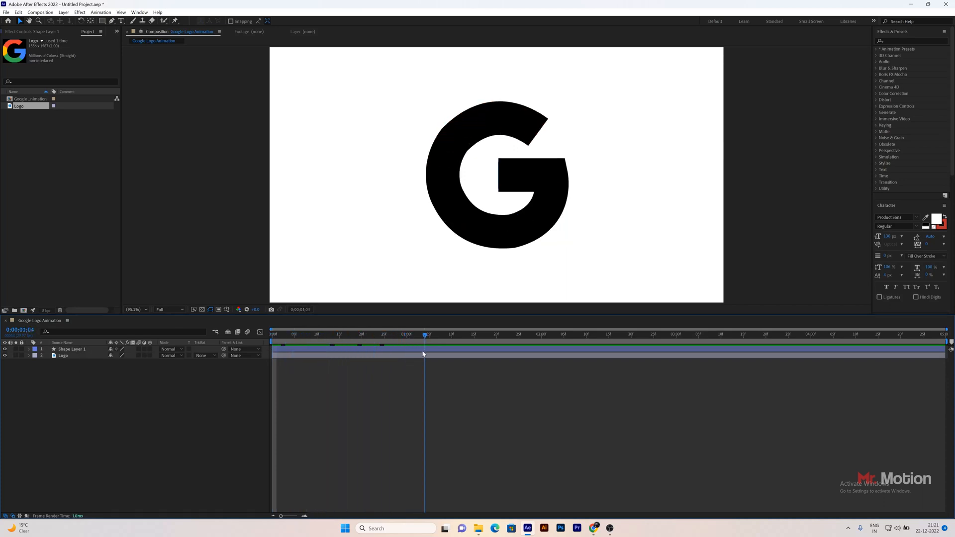
# - Set the Logo layer's TrkMat to Alpha Matte "Shape Layer 1" and preview the draw-on
pyautogui.click(312, 334)
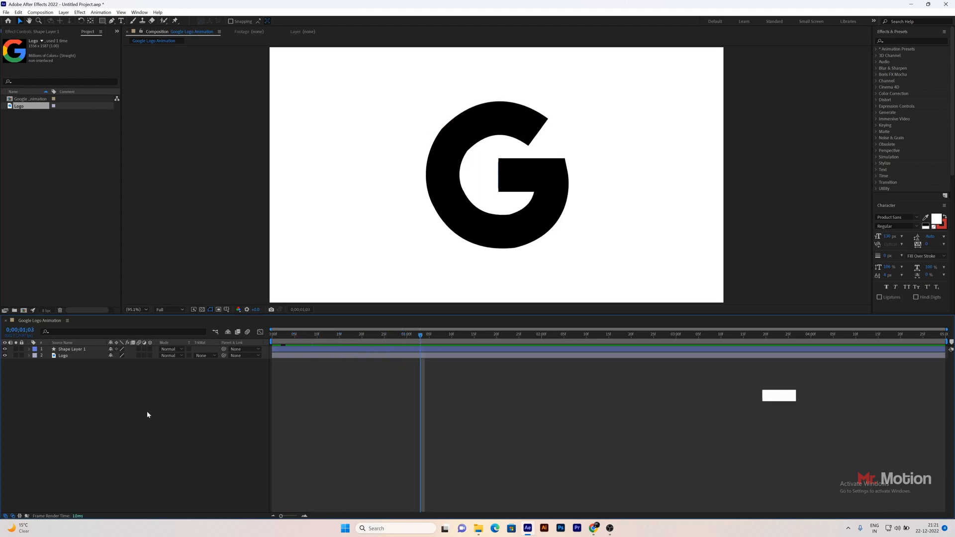
pyautogui.click(204, 357)
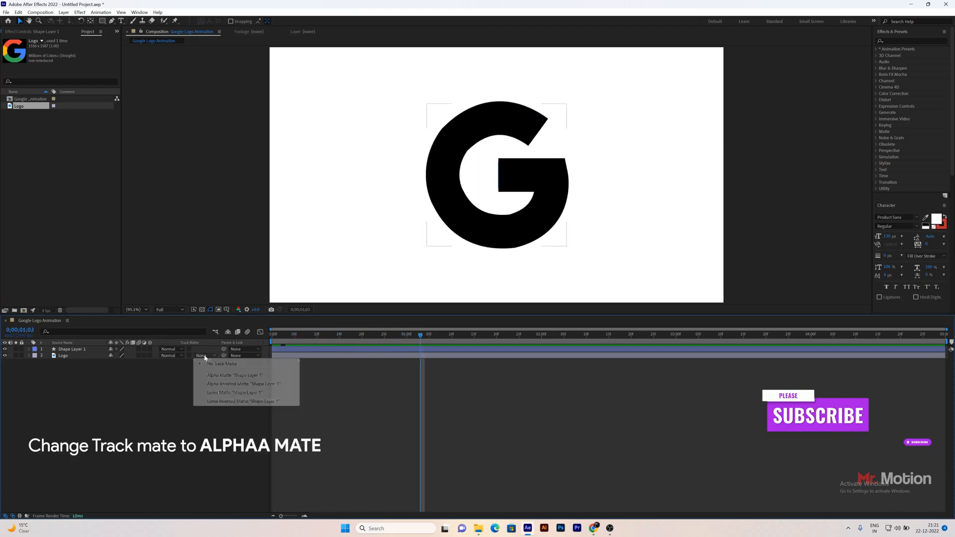
pyautogui.click(233, 375)
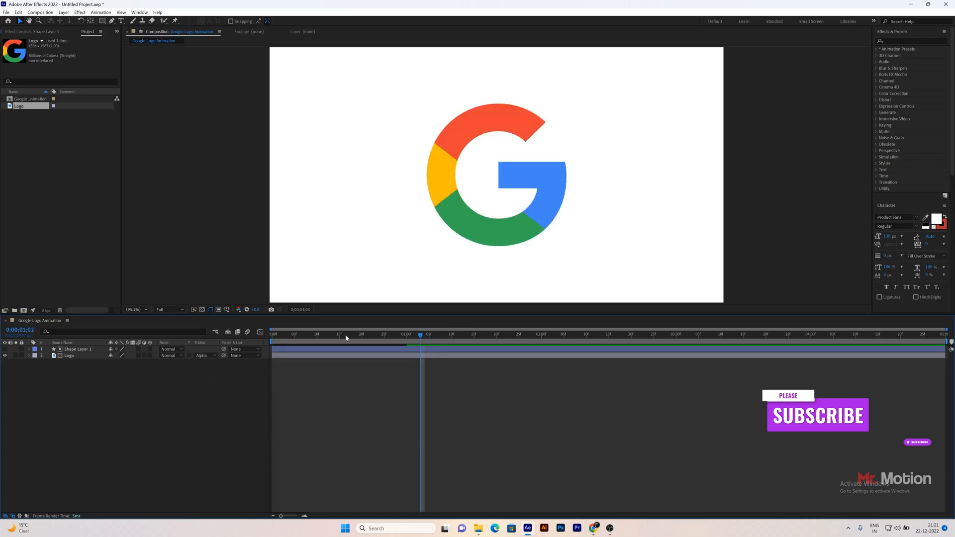
pyautogui.click(272, 334)
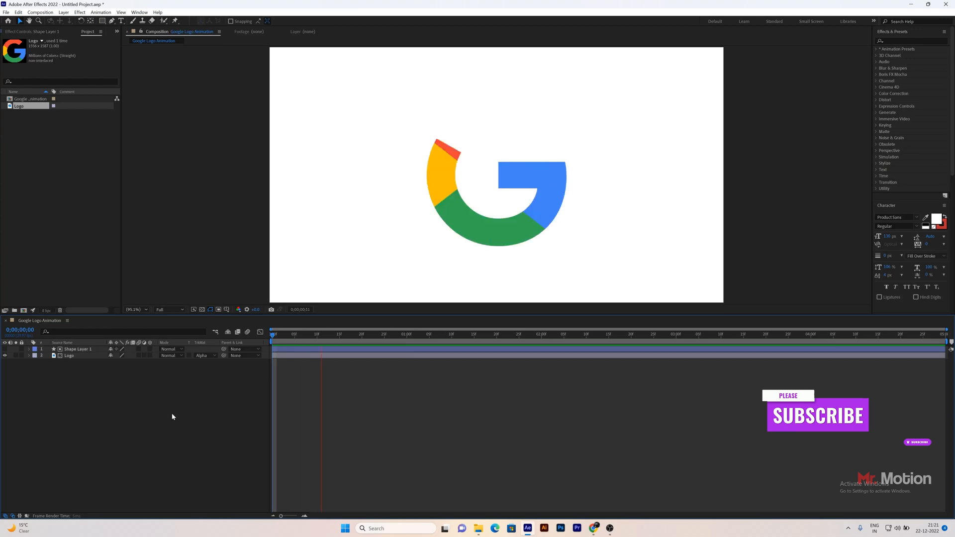